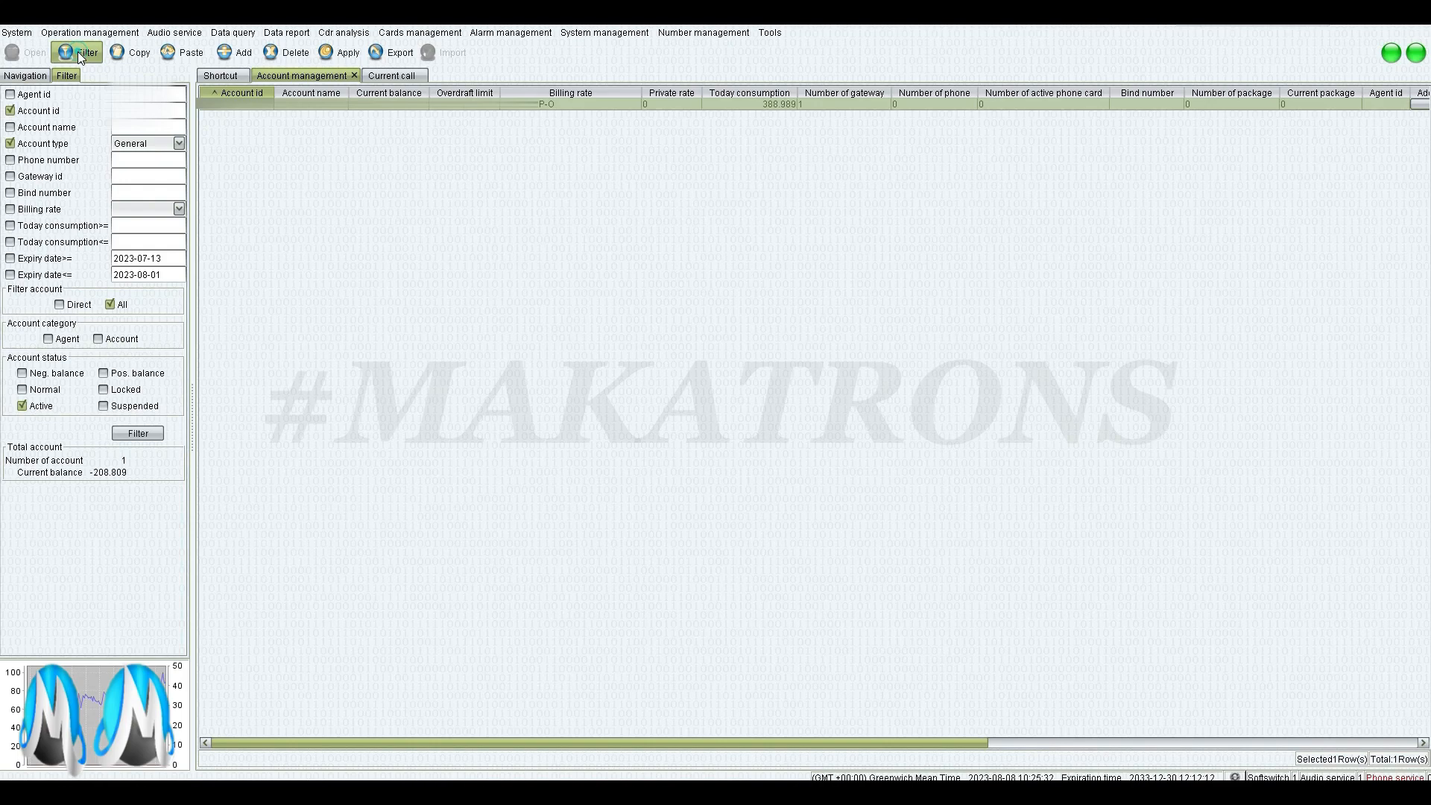
# Step: Open the client account's current-day CDR from its right-click Cdr menu
pyautogui.rightClick(237, 103)
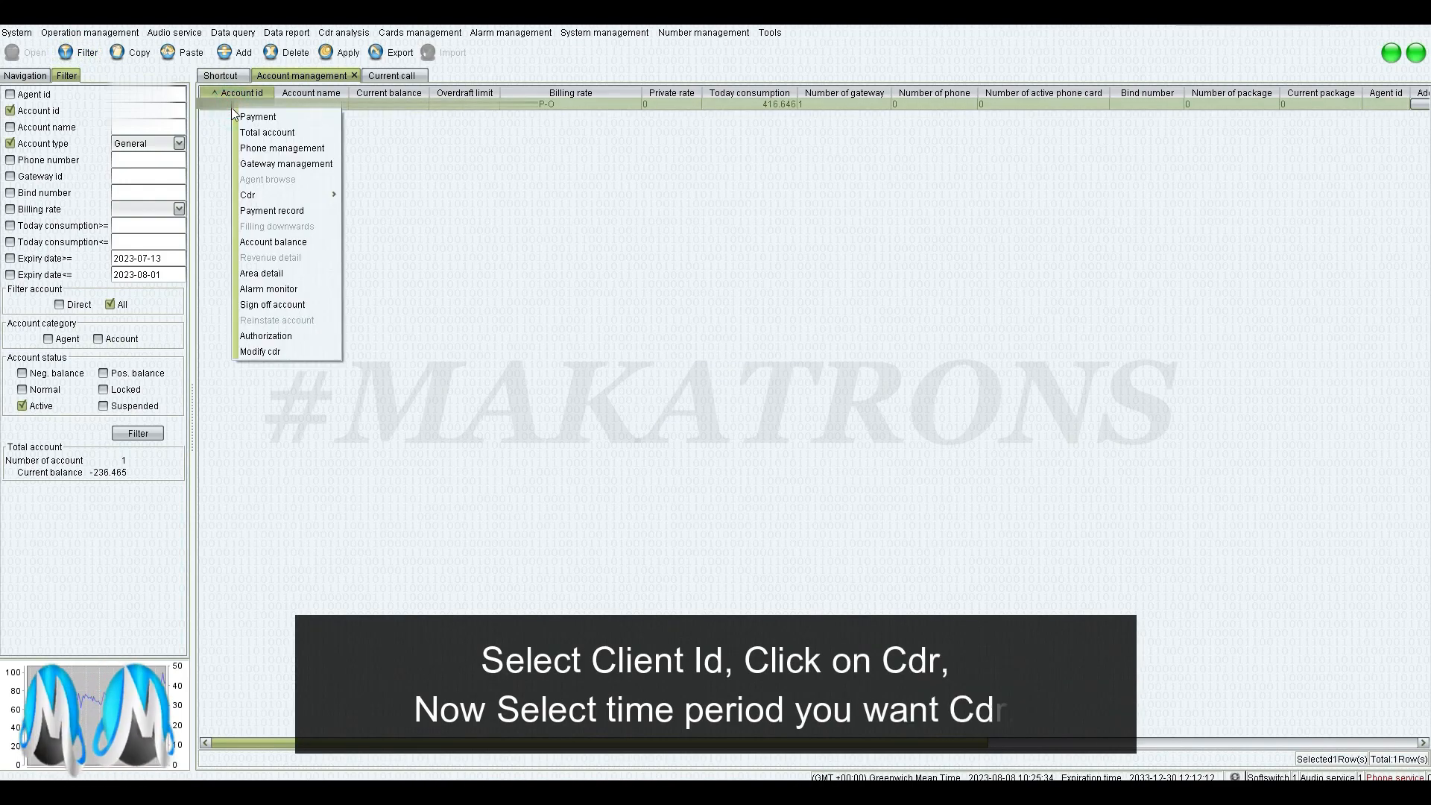
pyautogui.moveTo(247, 194)
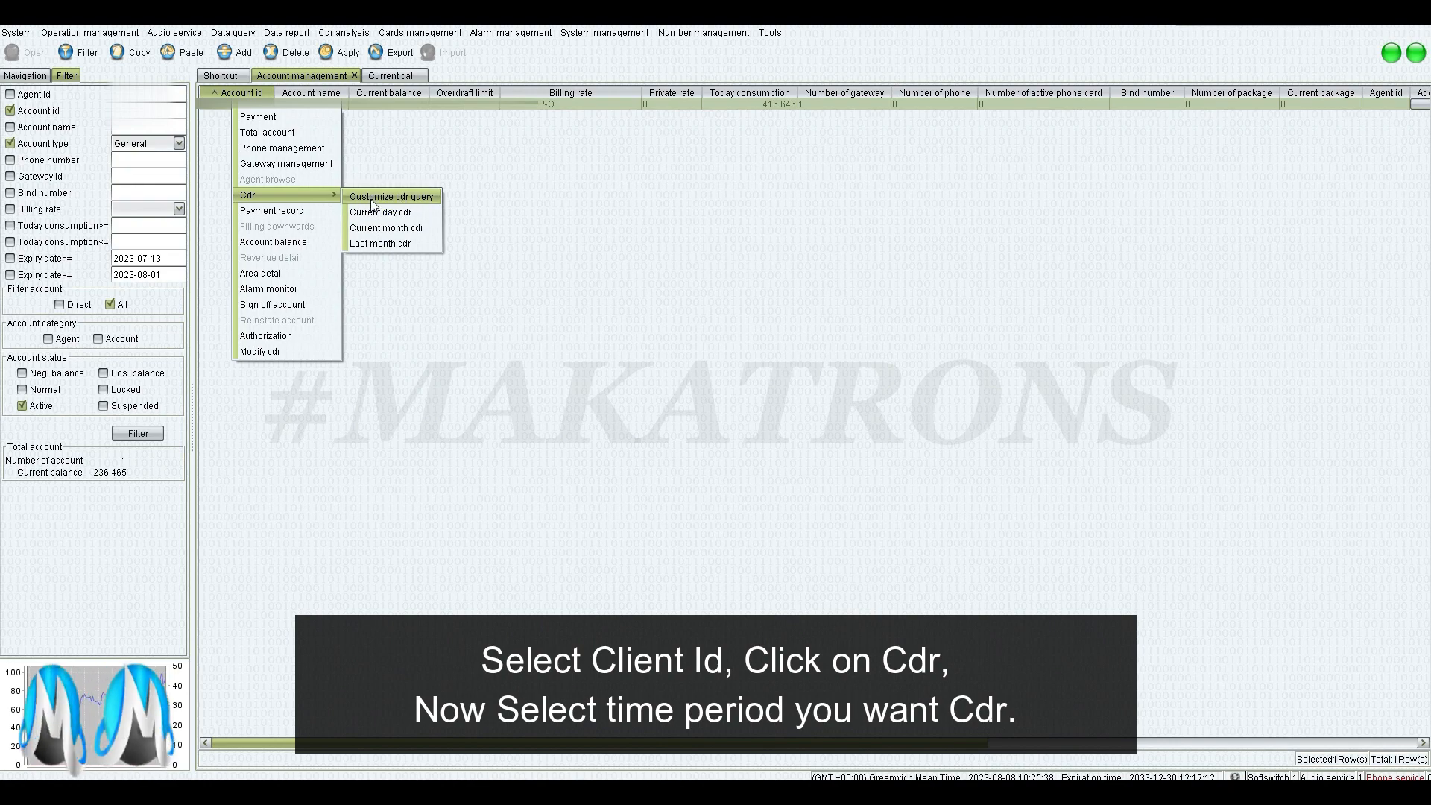
pyautogui.moveTo(388, 242)
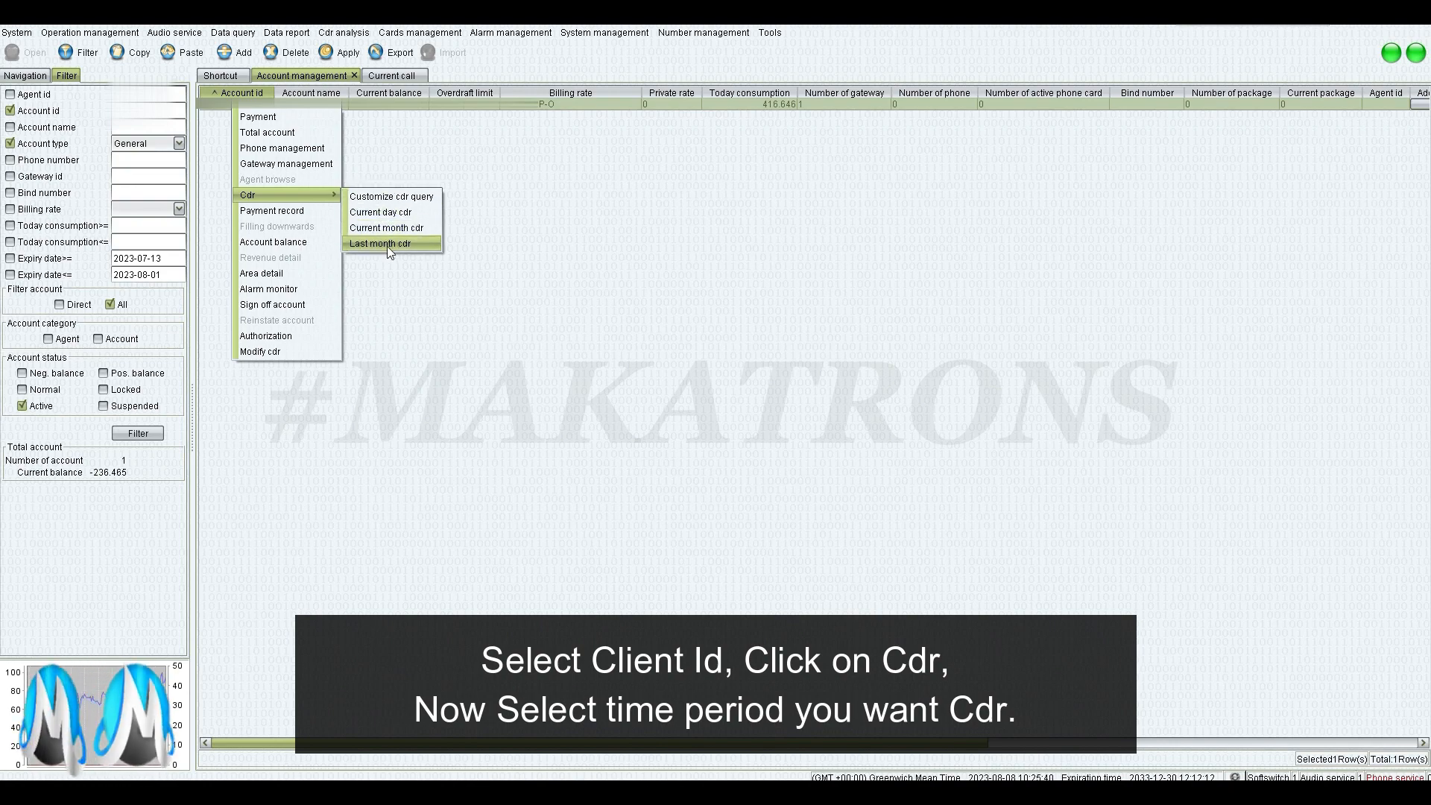
pyautogui.moveTo(382, 212)
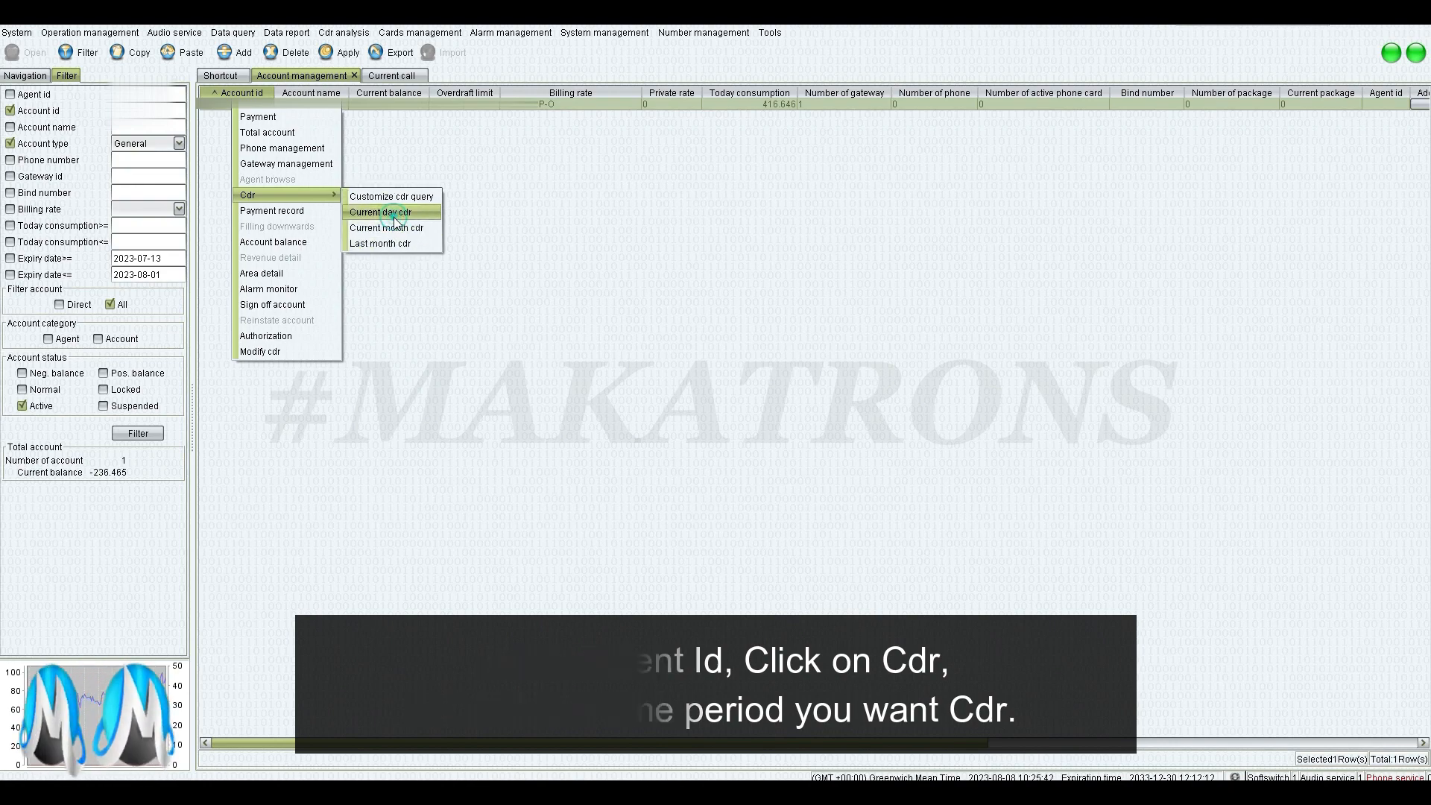
pyautogui.click(381, 212)
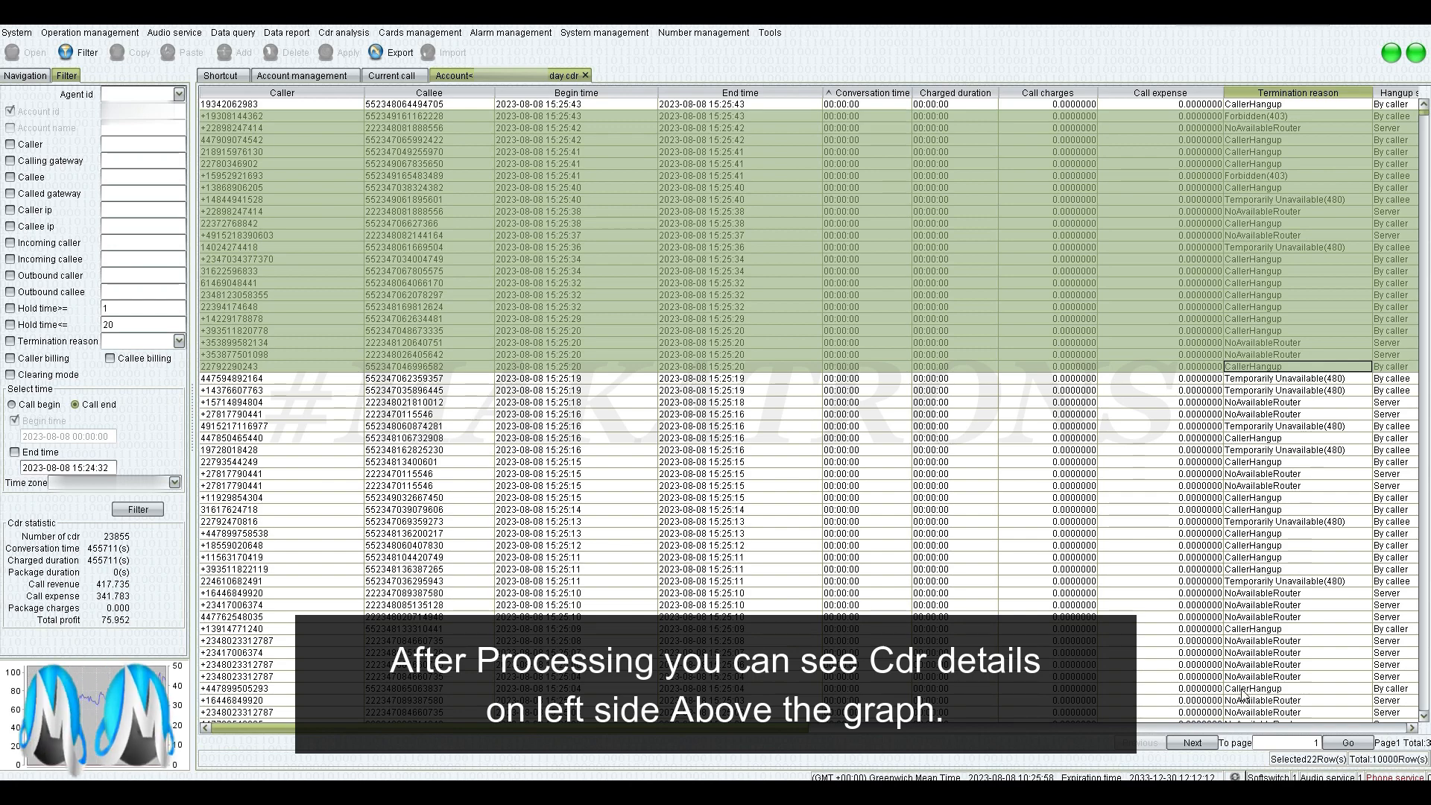
# Step: Select a call record and scroll the CDR view to set Forbidden(403) as termination reason
pyautogui.click(427, 104)
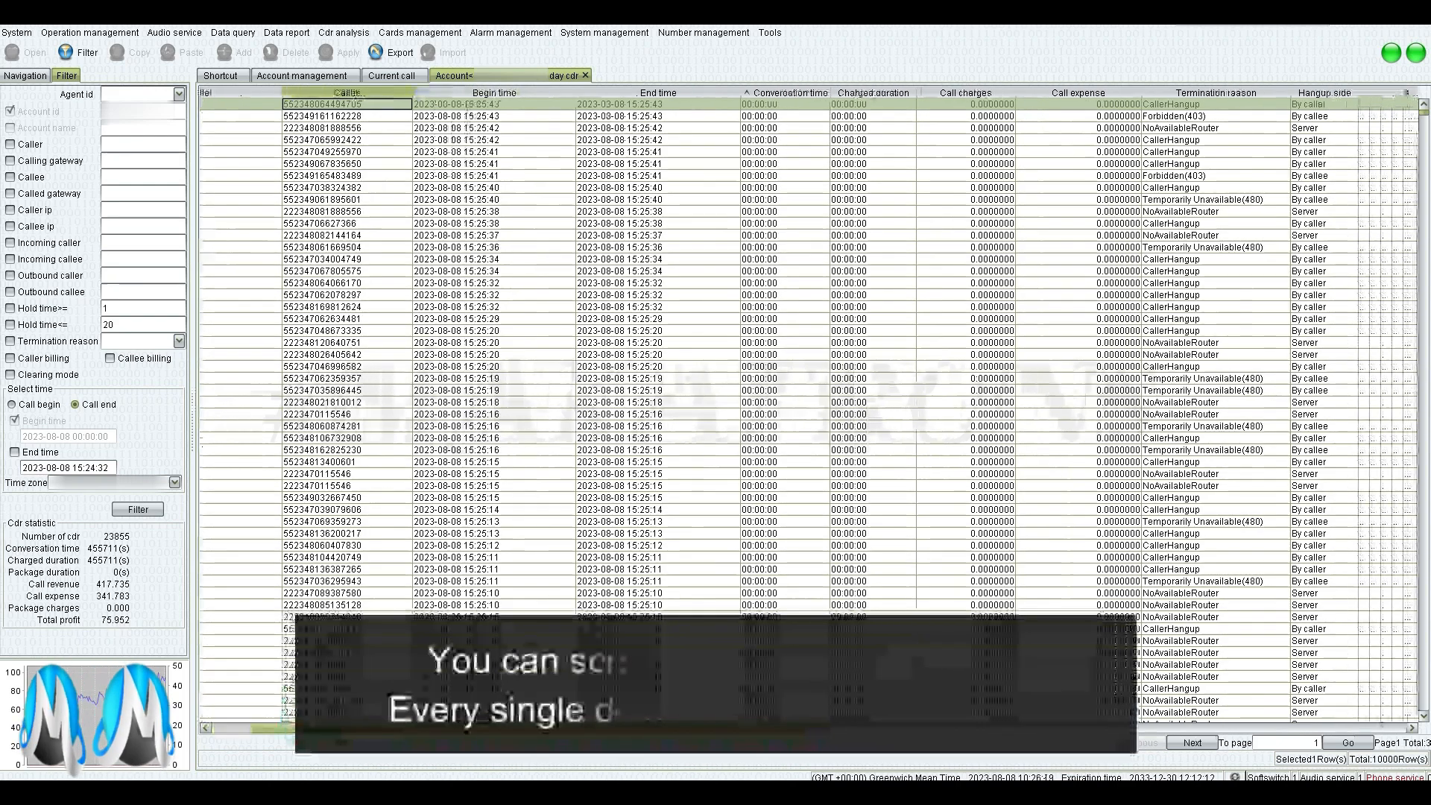
pyautogui.hscroll(3)
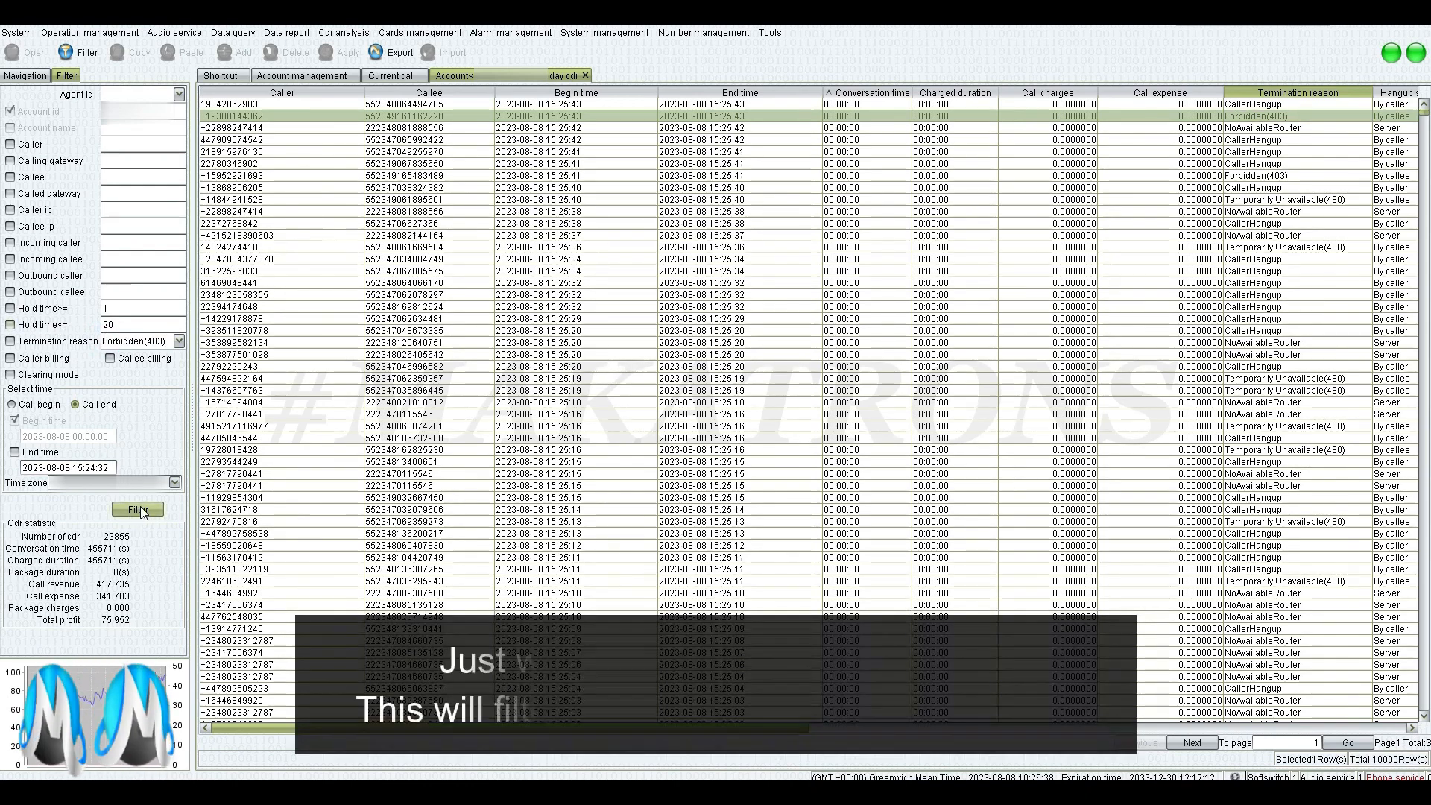
# Step: Filter to the 312 Forbidden(403) calls, then remove that criterion and refilter
pyautogui.click(137, 509)
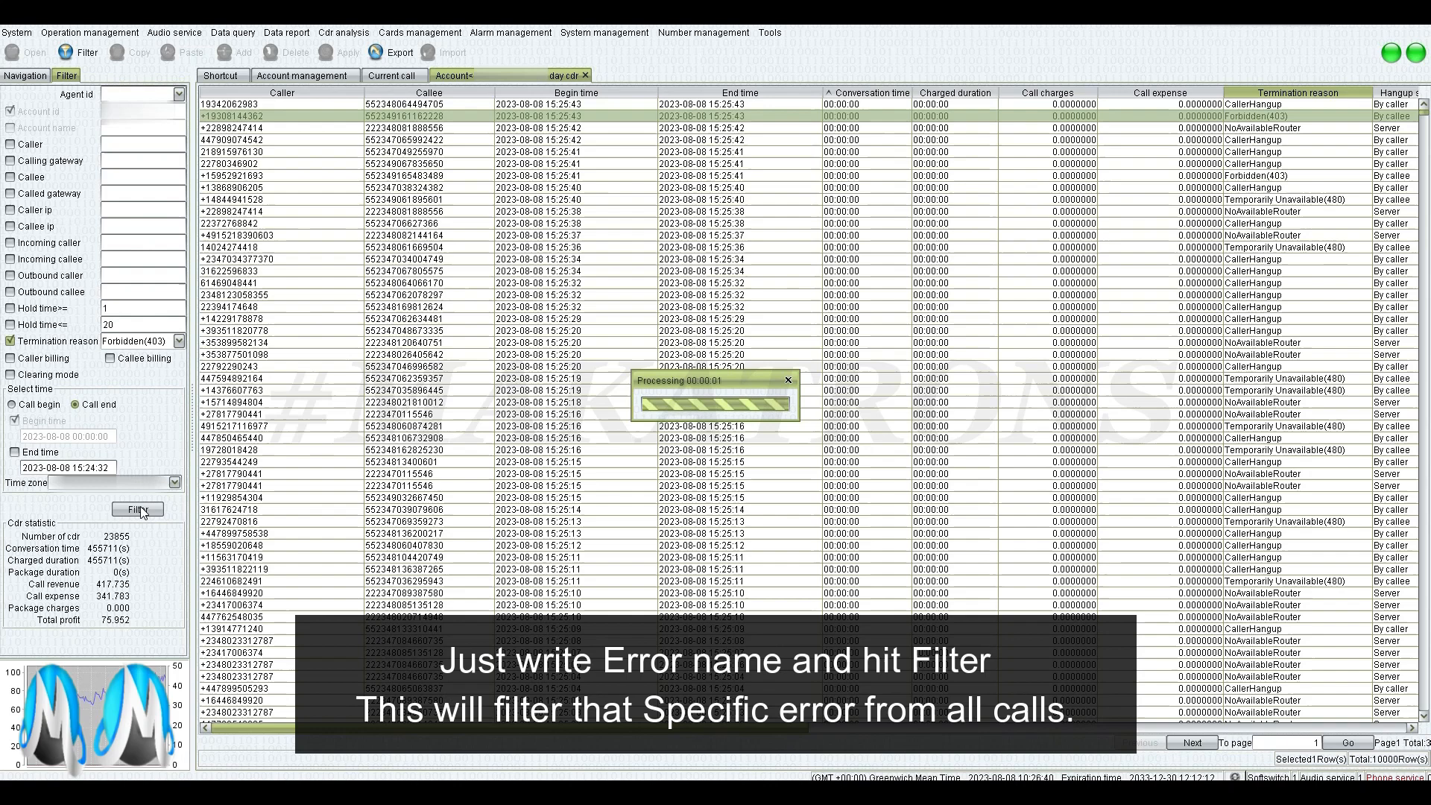
pyautogui.click(137, 509)
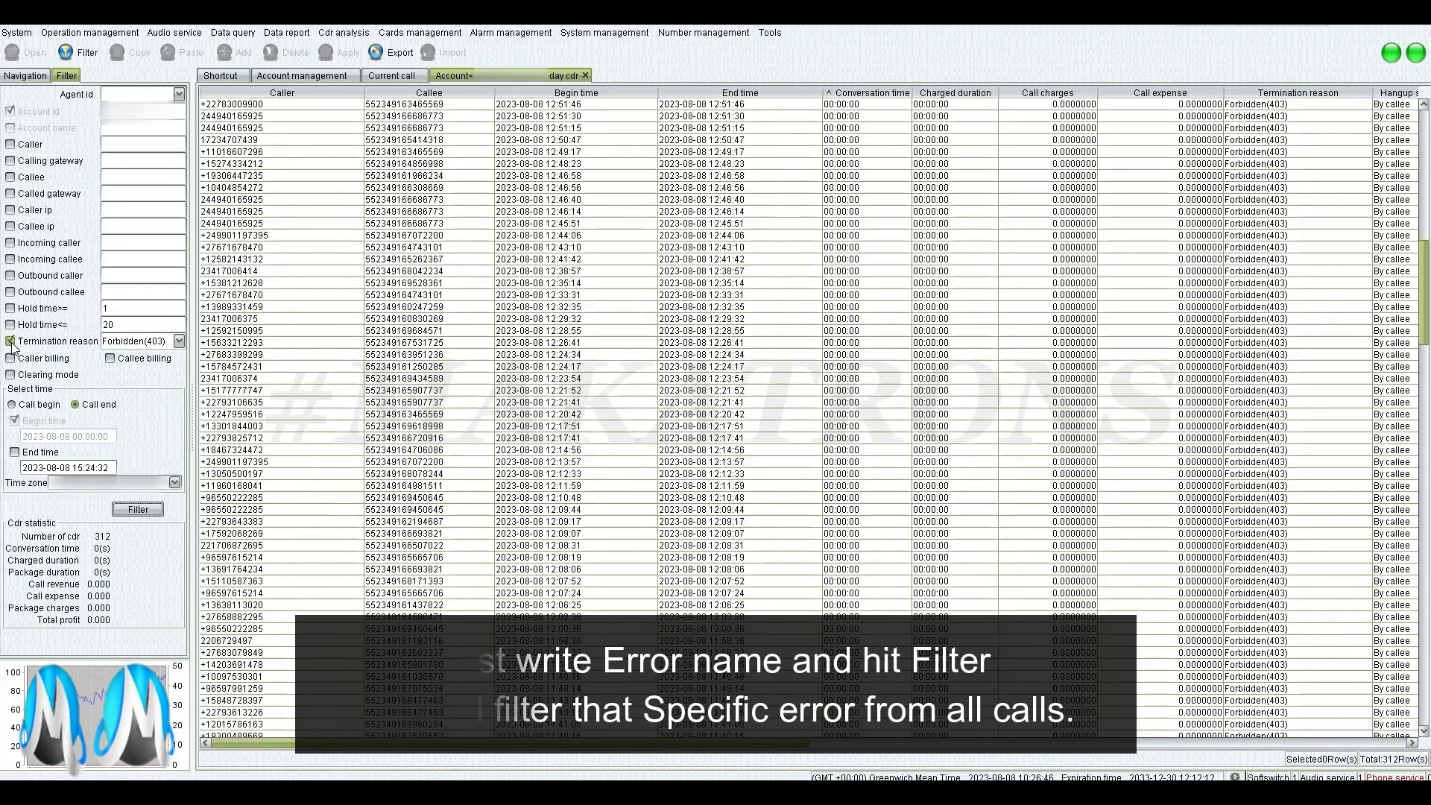
pyautogui.scroll(-3)
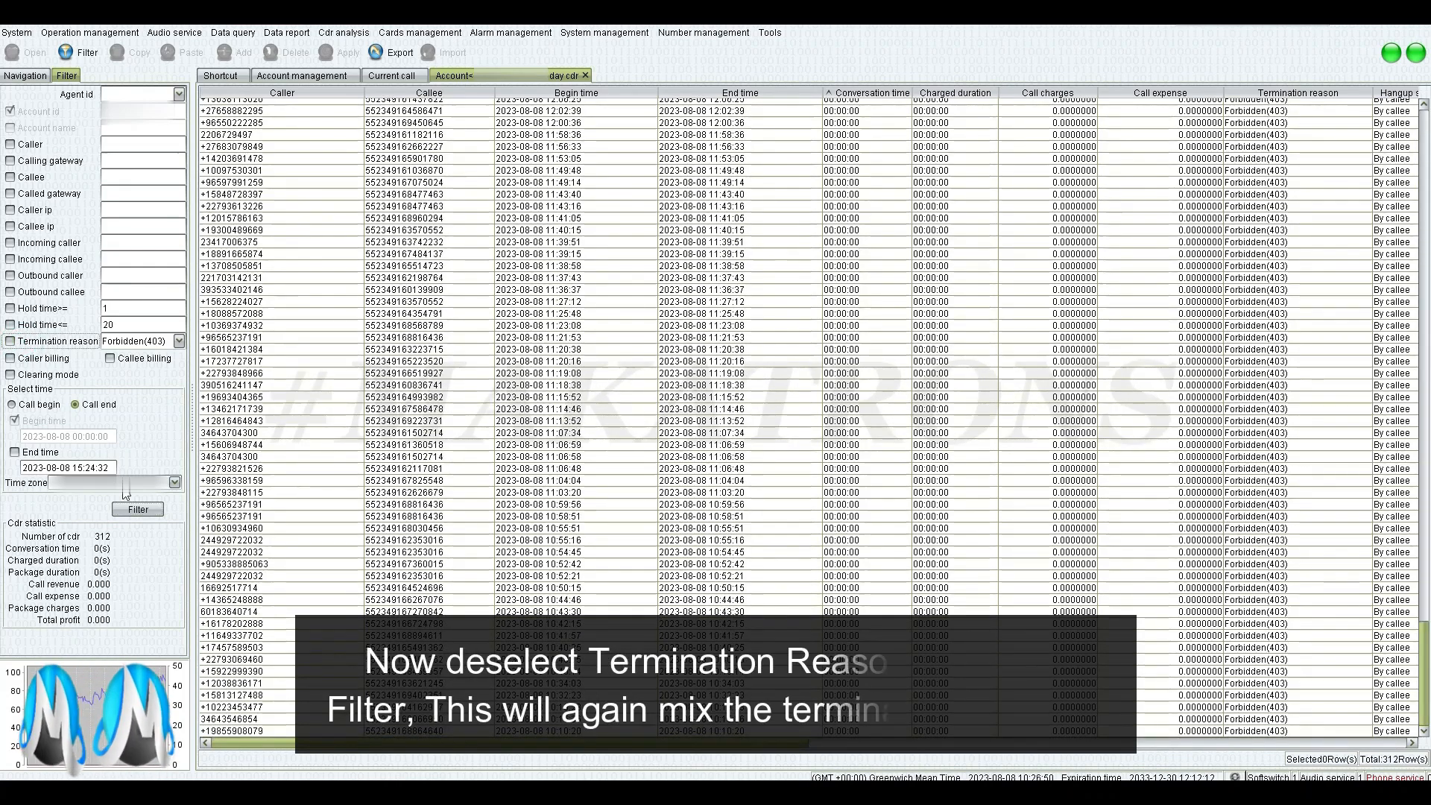
pyautogui.click(137, 509)
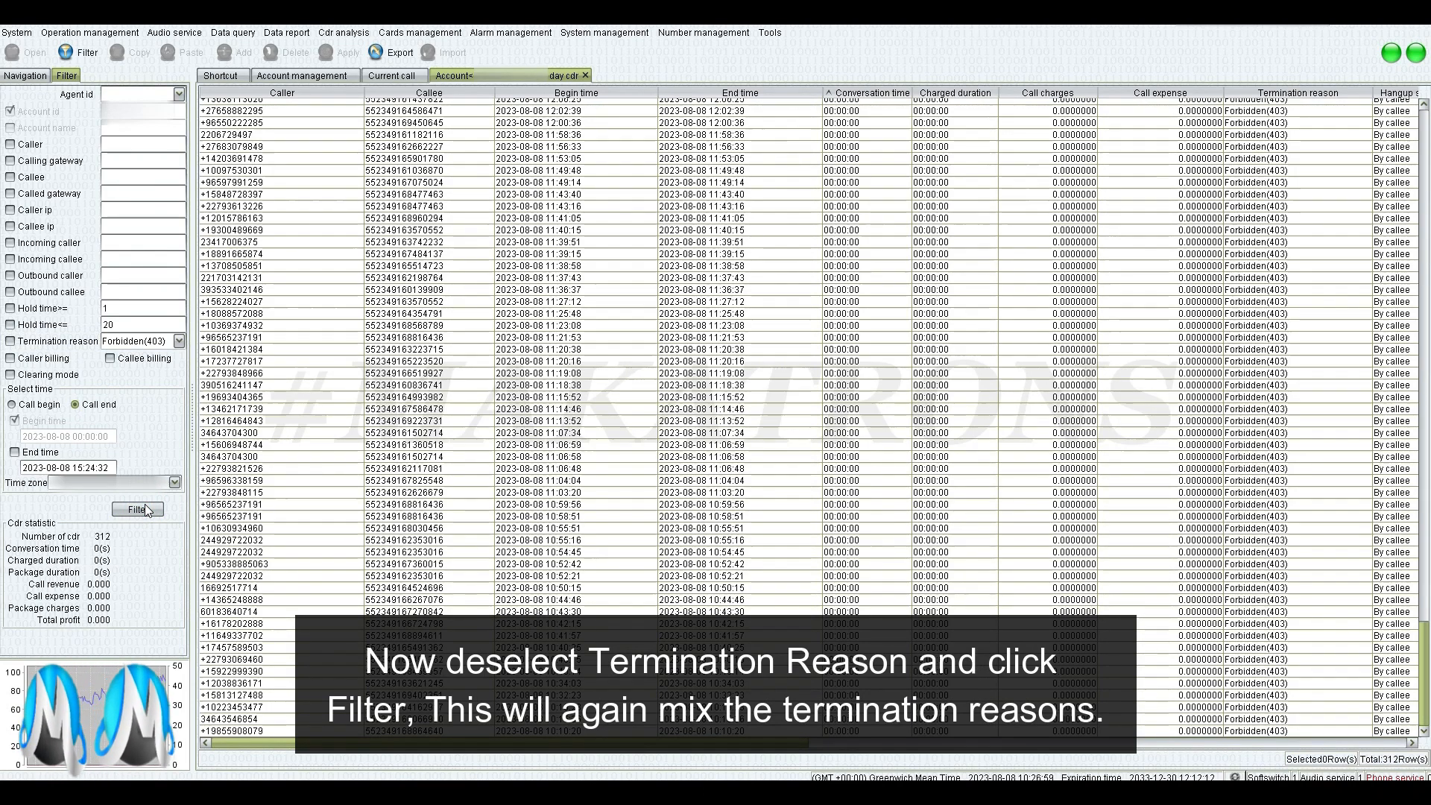
pyautogui.click(137, 509)
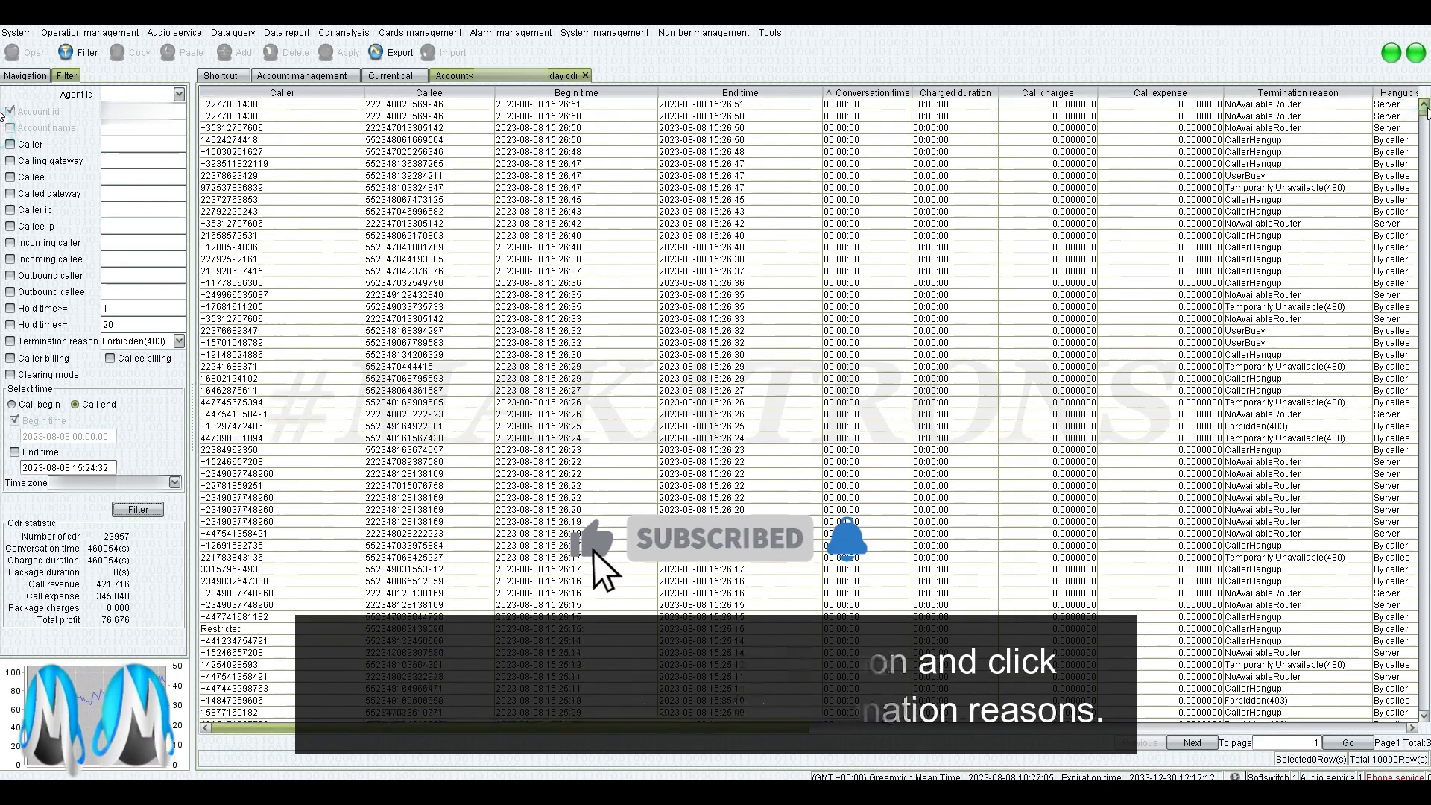
# Step: Sort the records by the Conversation time column, longest calls first
pyautogui.click(868, 92)
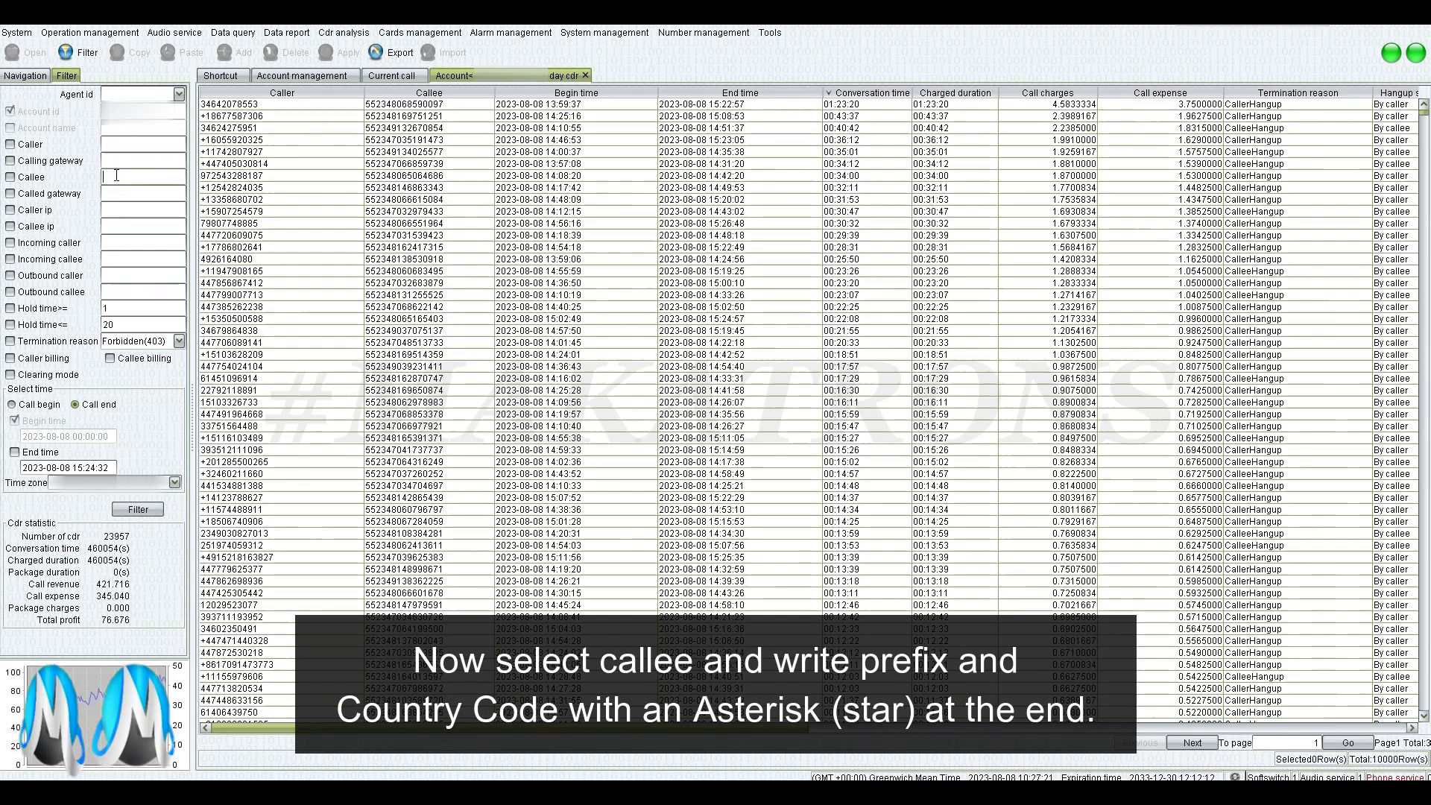
# Step: Filter records by callee prefix 55234*, then by 22234*, showing 12,519 unconnected calls
pyautogui.write('5234')
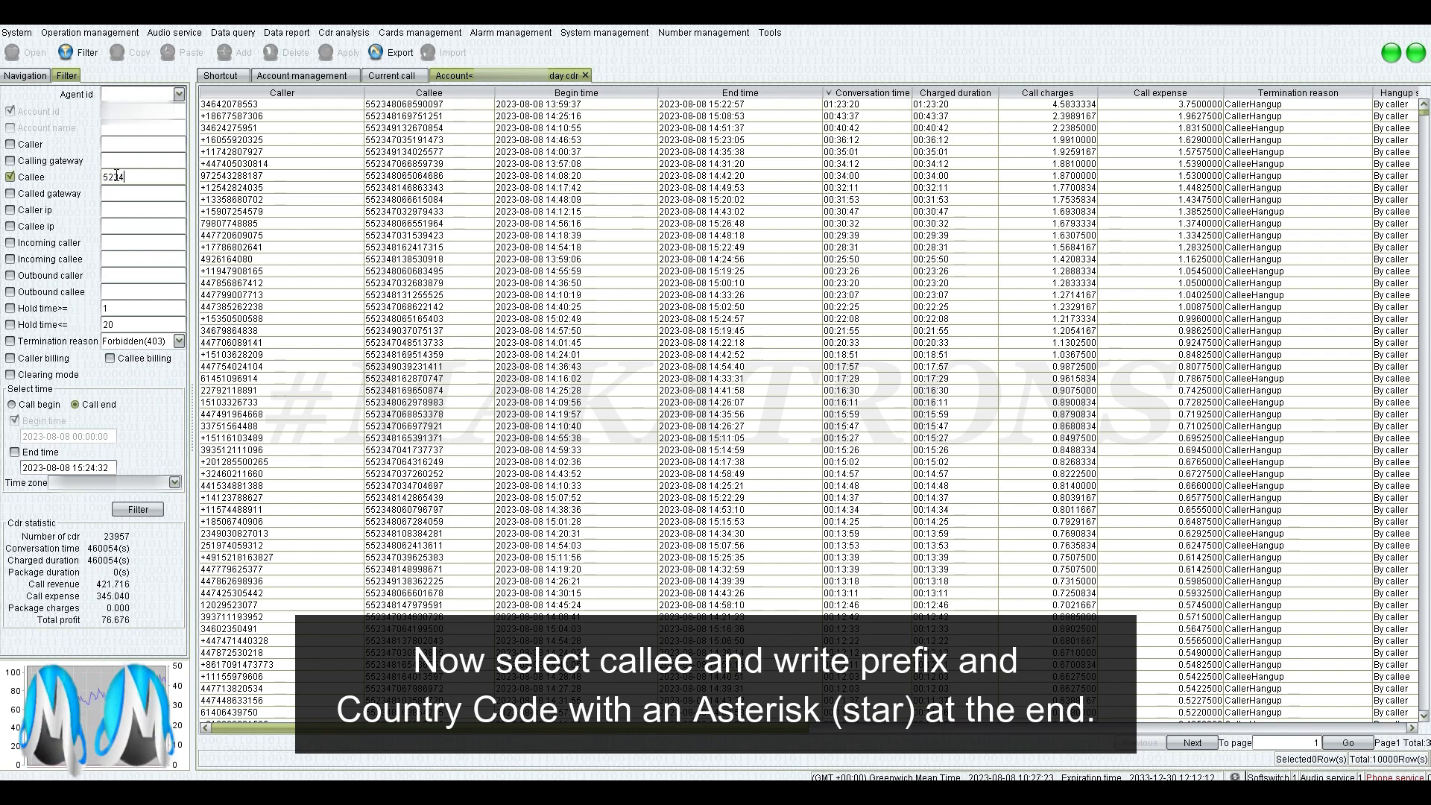
pyautogui.press('BackSpace')
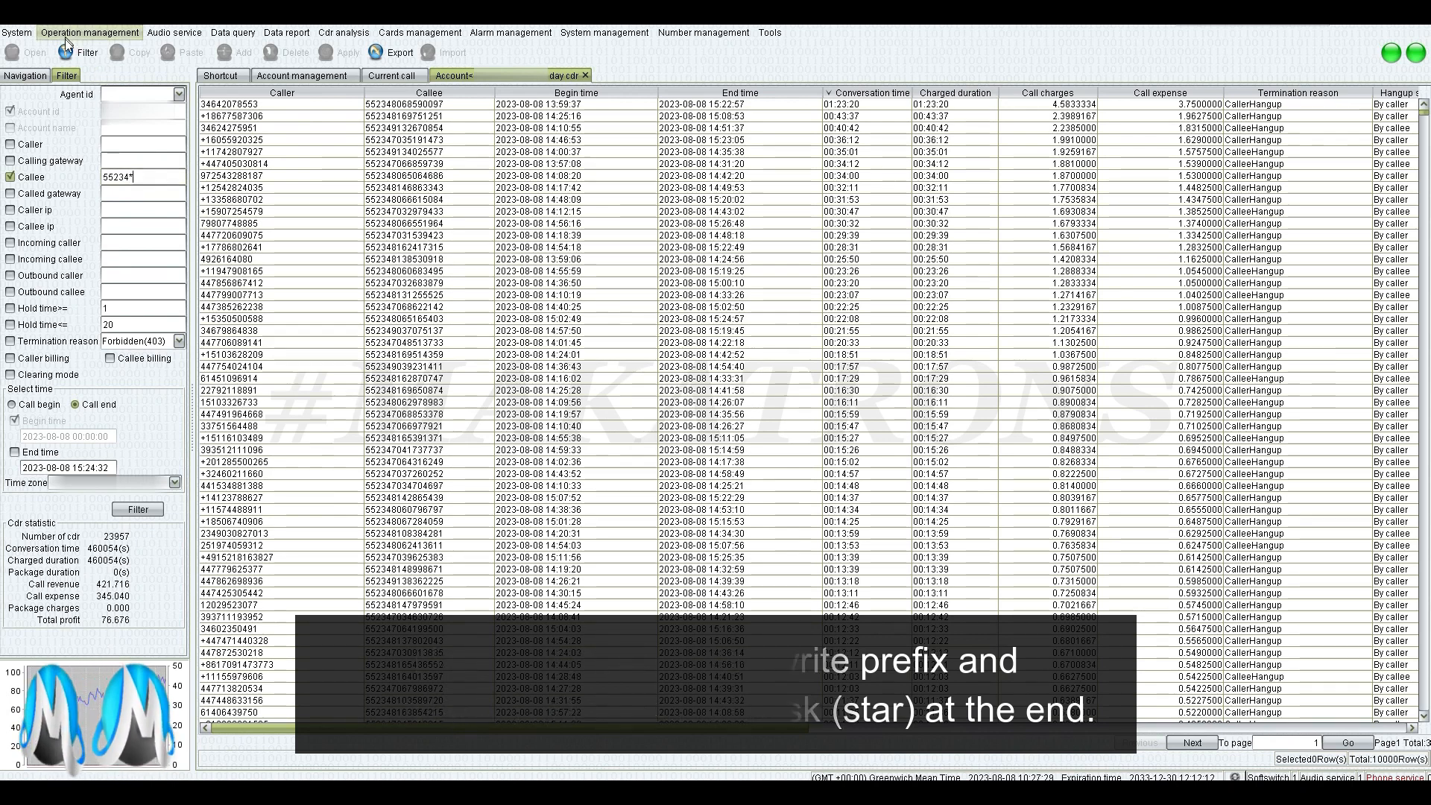
pyautogui.click(76, 52)
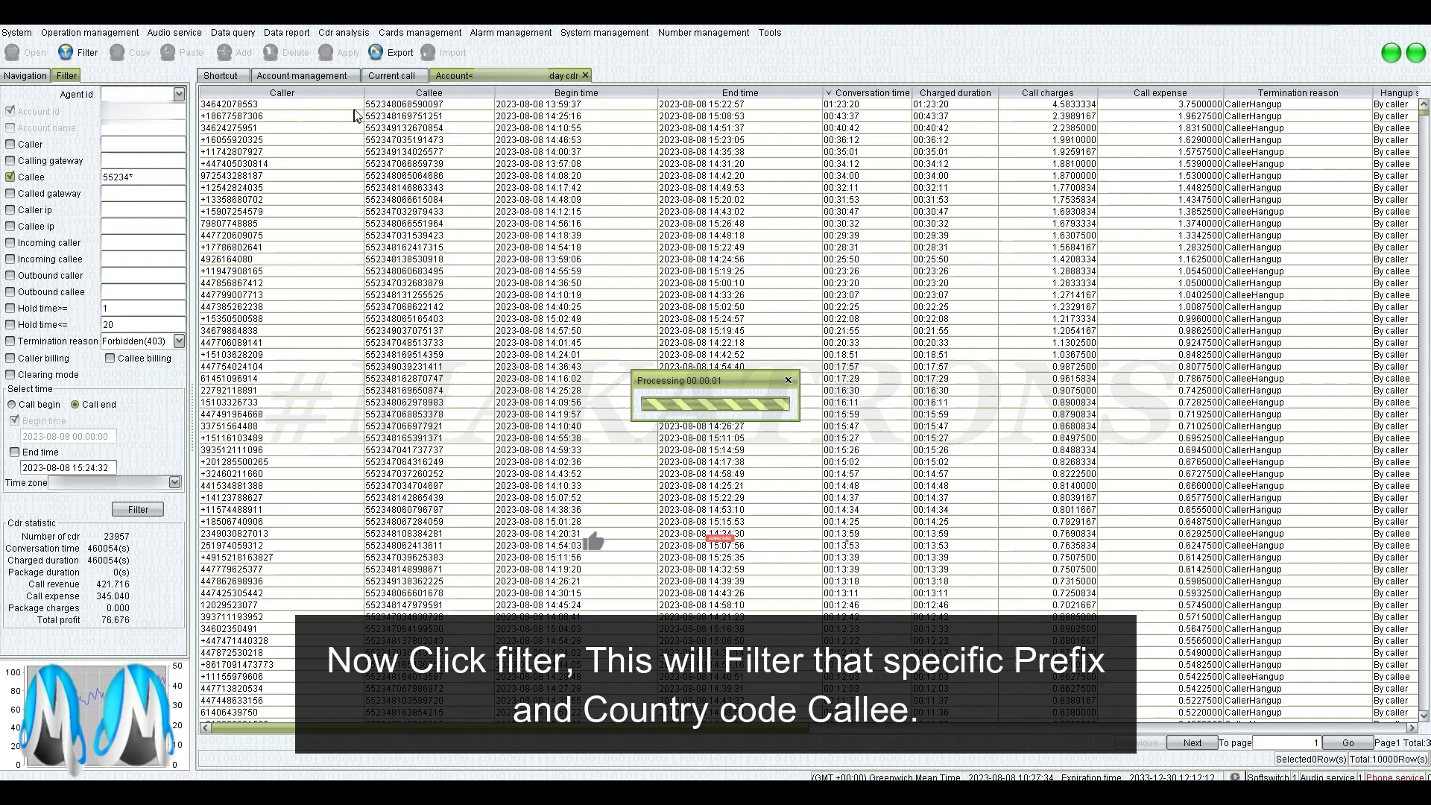
pyautogui.click(77, 53)
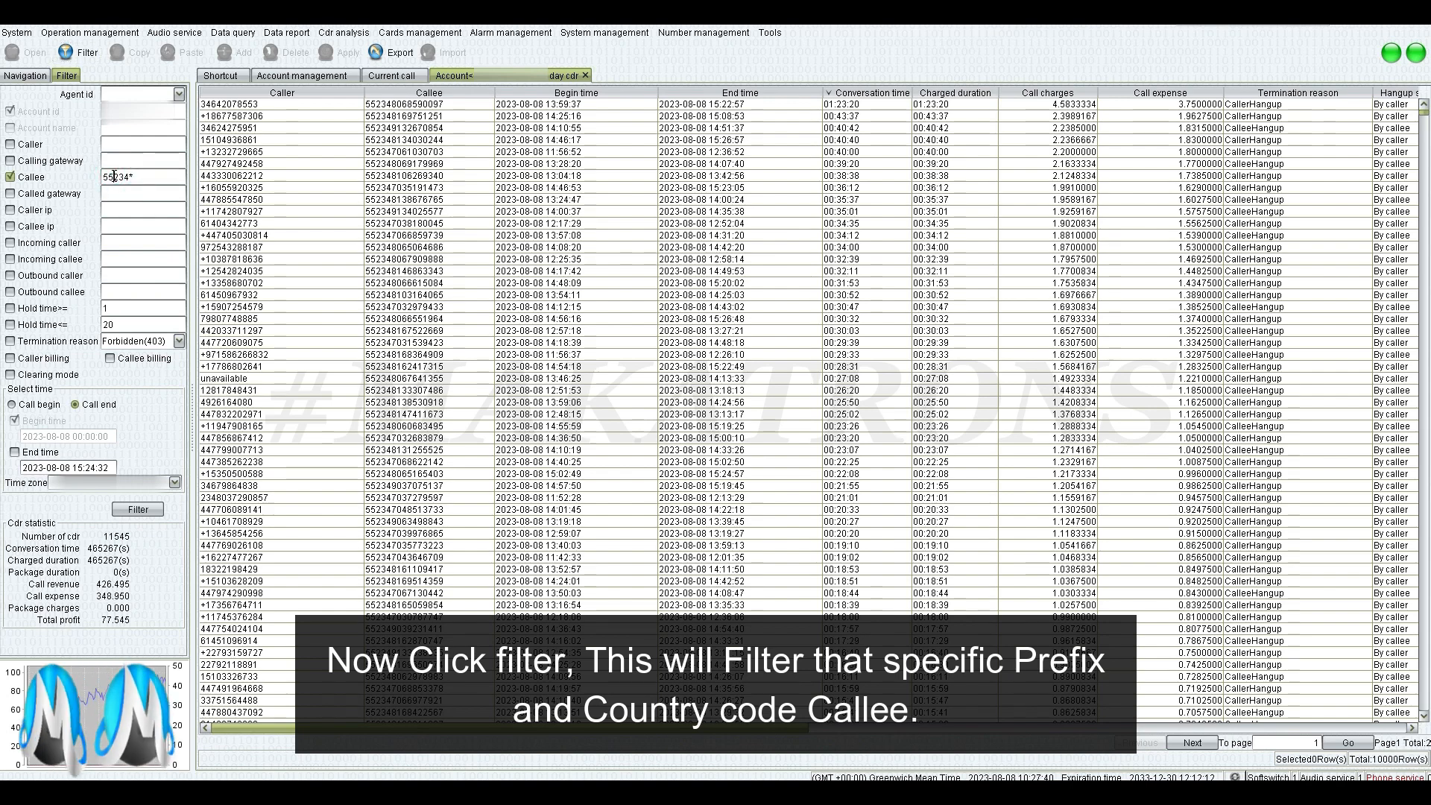
pyautogui.write('2234*')
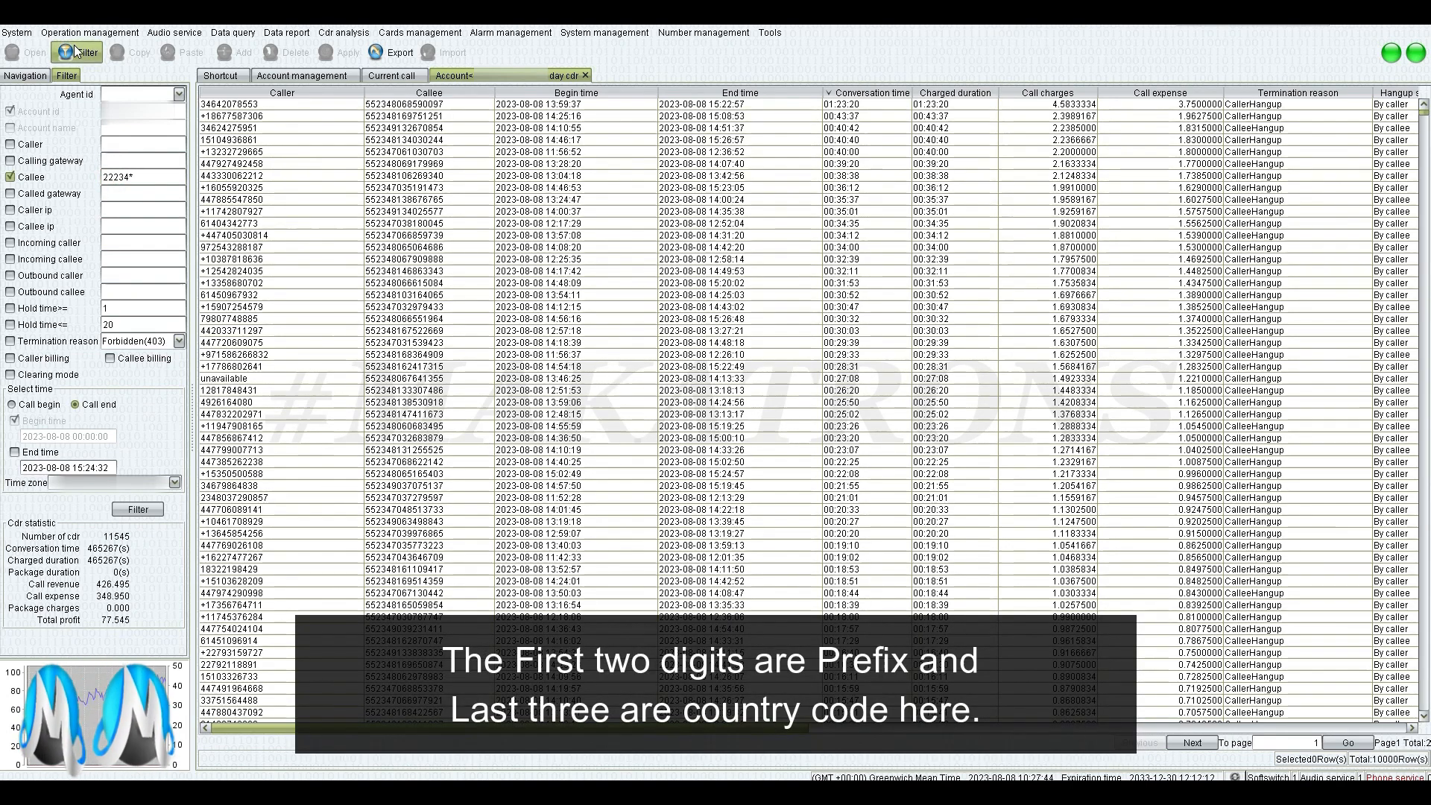
pyautogui.click(82, 52)
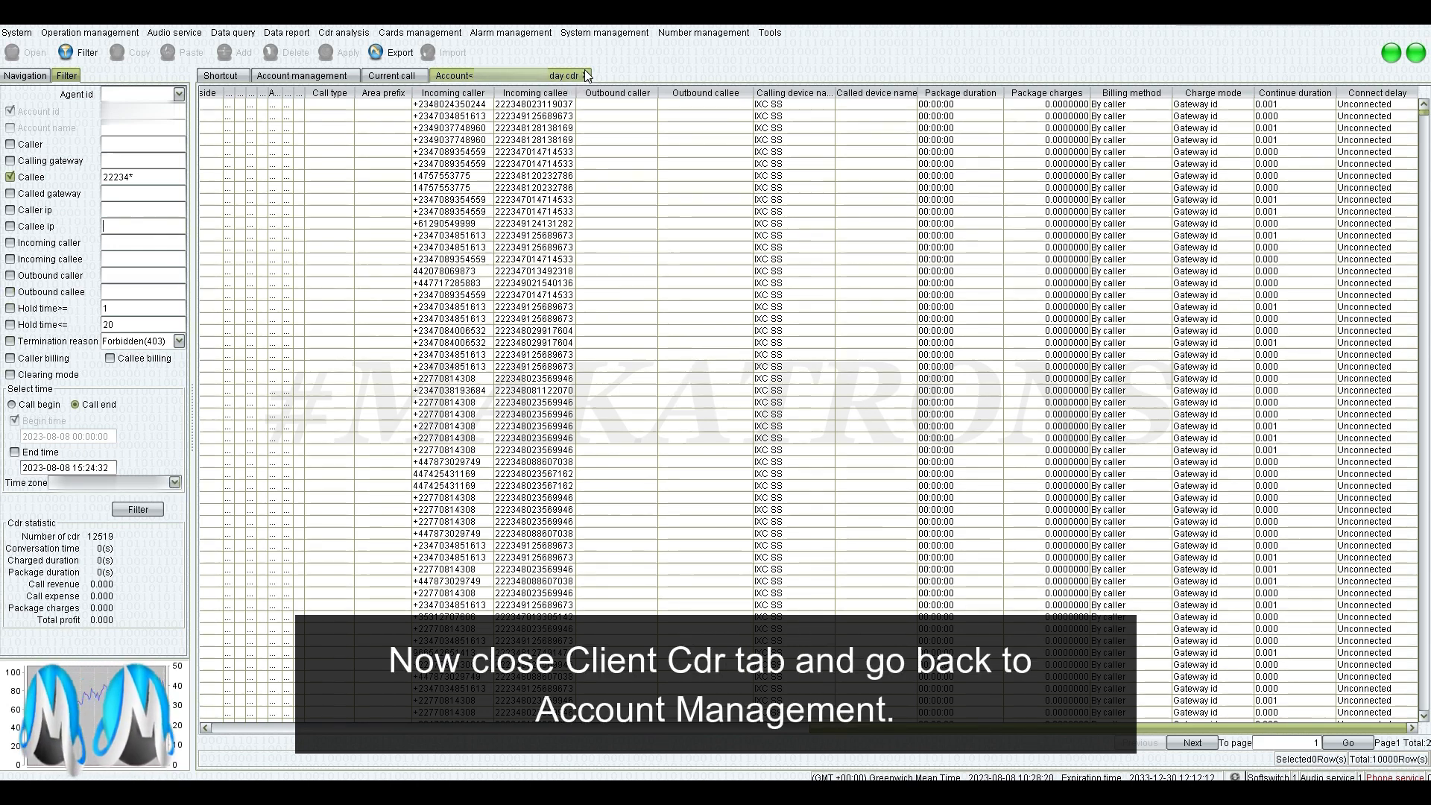
# Step: Close the current-day CDR tab and open Customize cdr query for the client
pyautogui.click(585, 74)
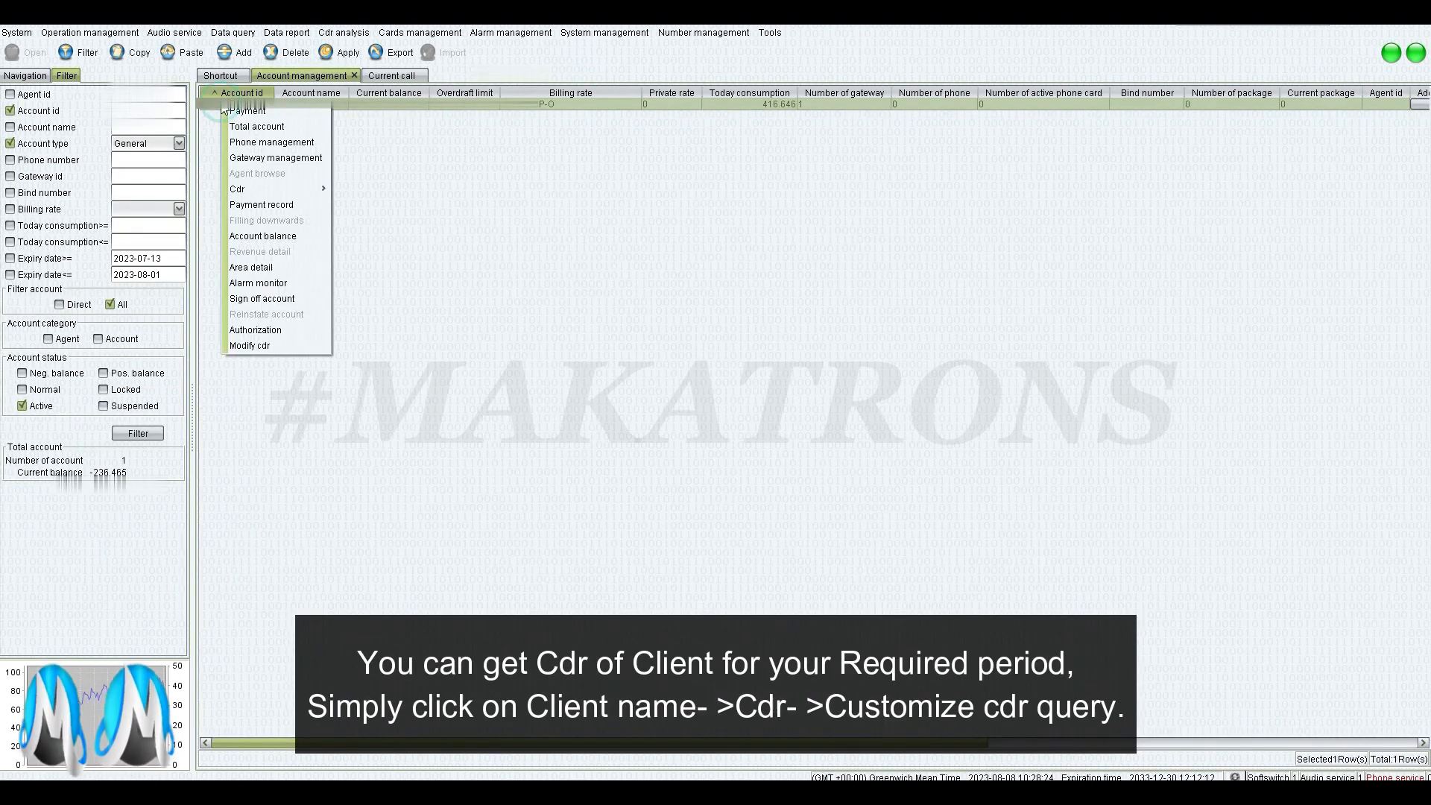
pyautogui.moveTo(274, 189)
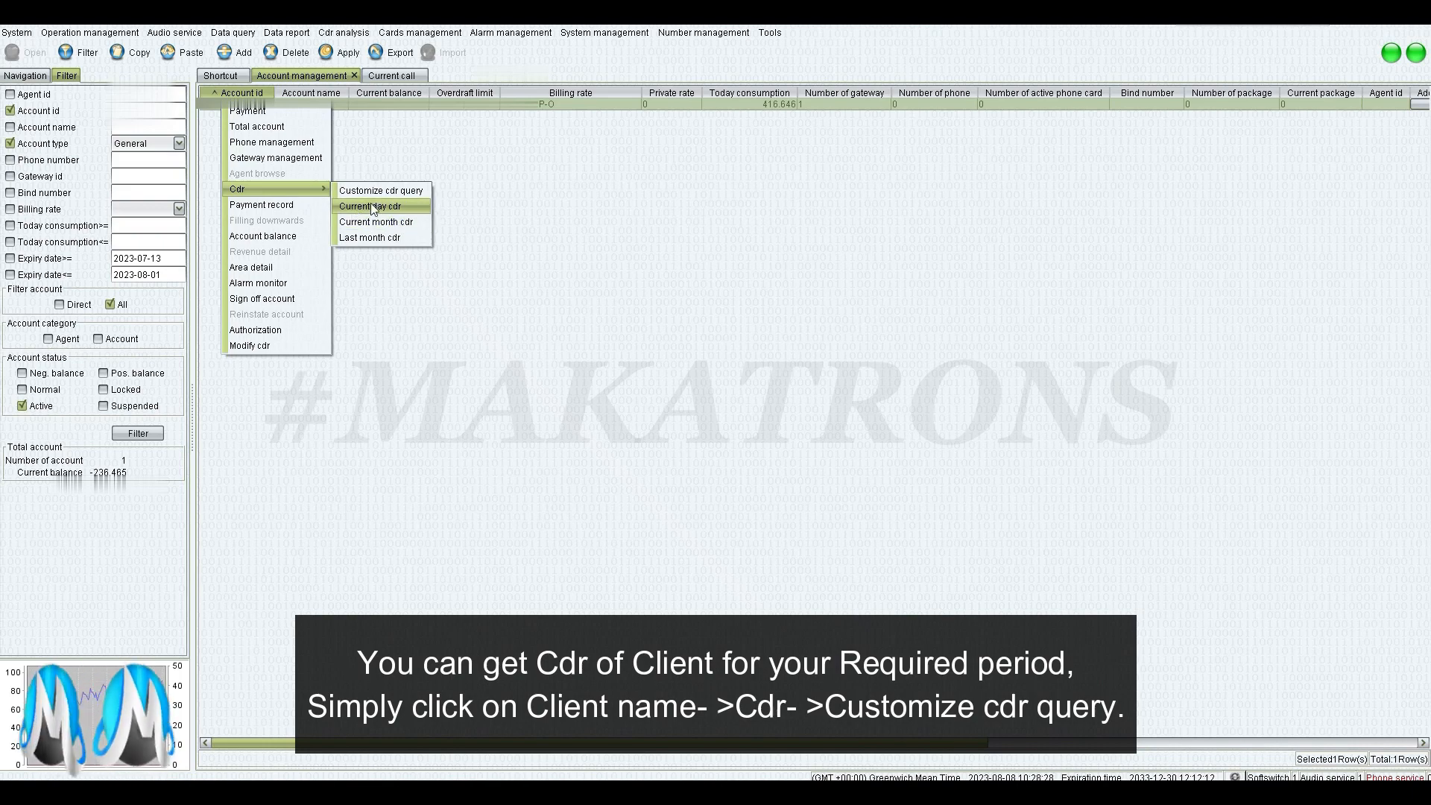
pyautogui.click(380, 190)
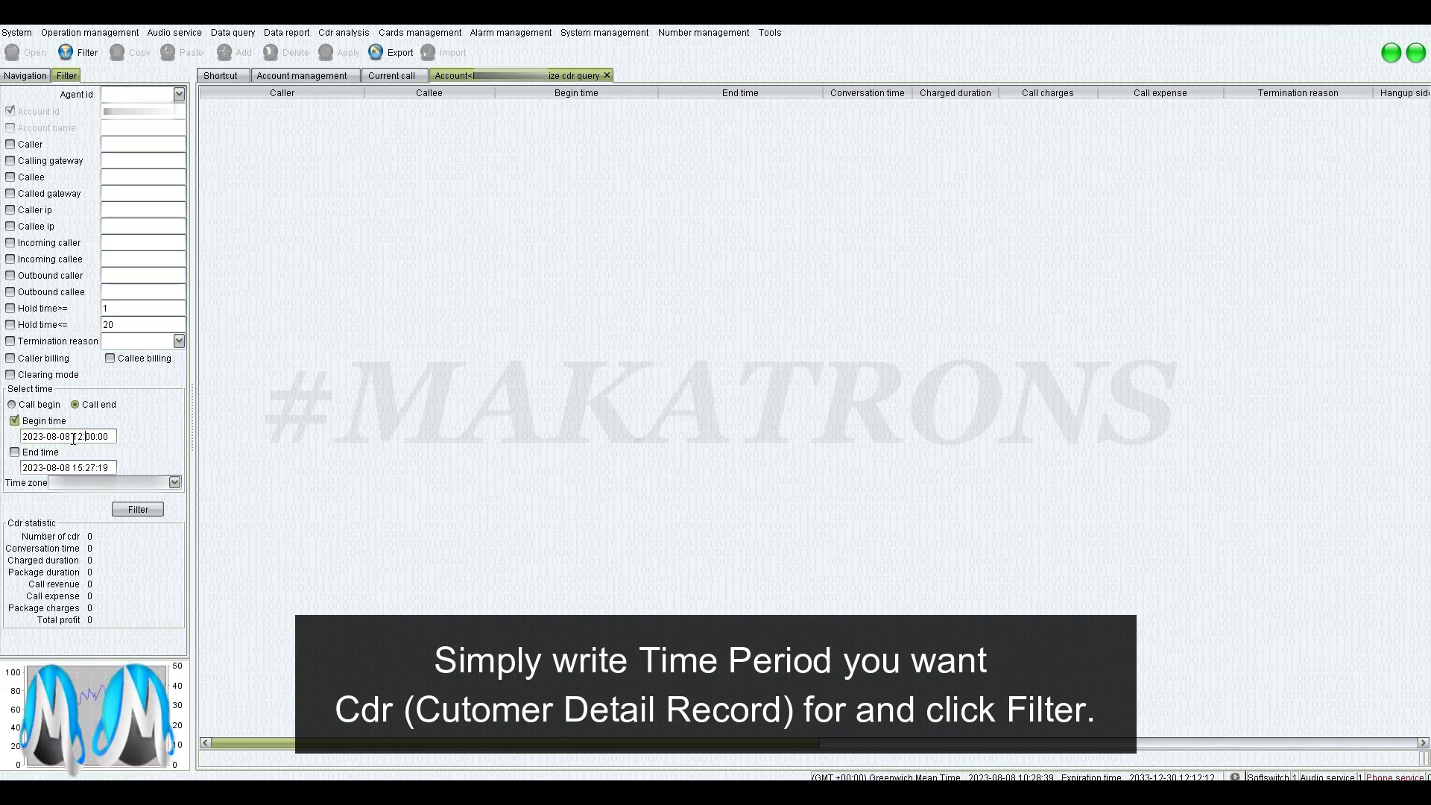
pyautogui.click(137, 509)
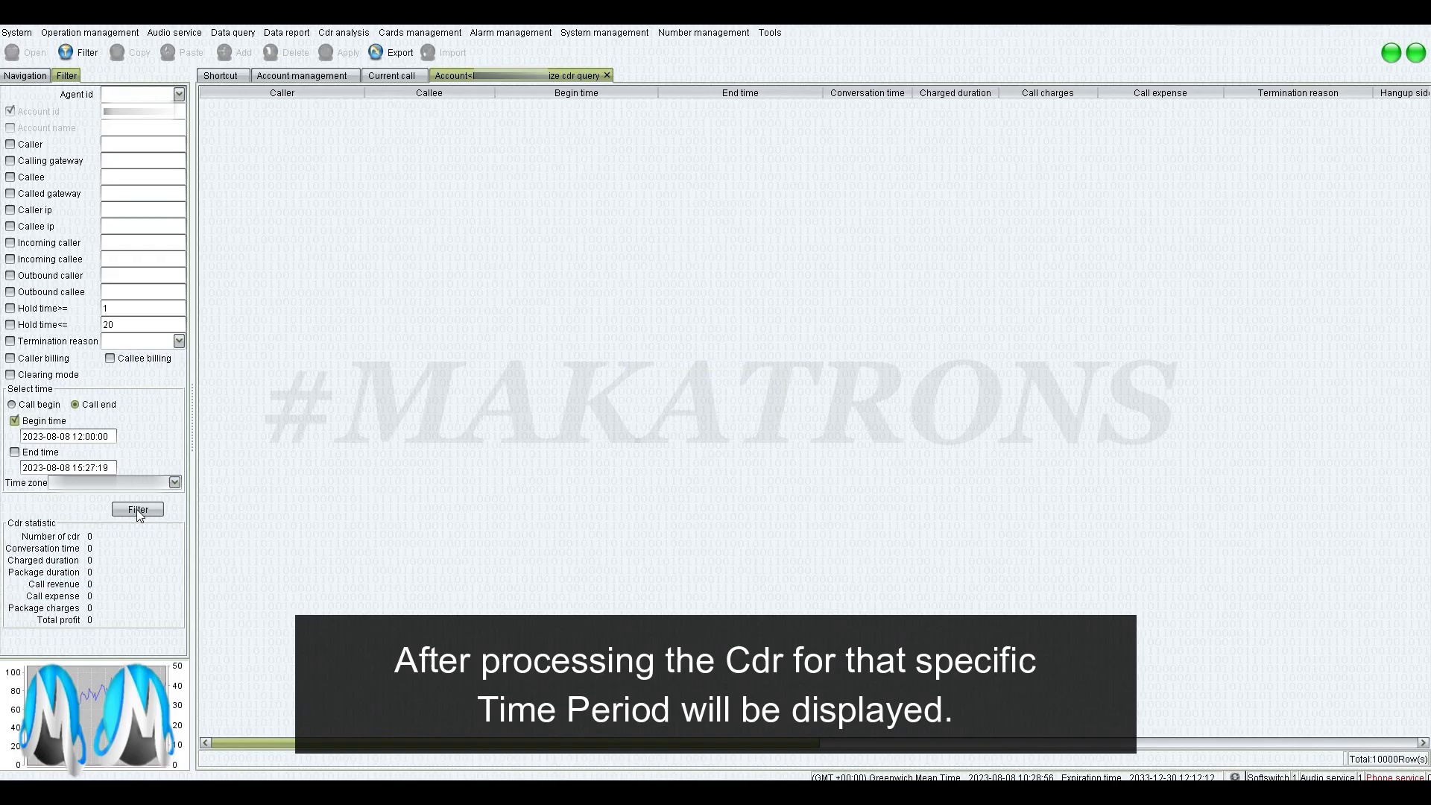
pyautogui.click(137, 508)
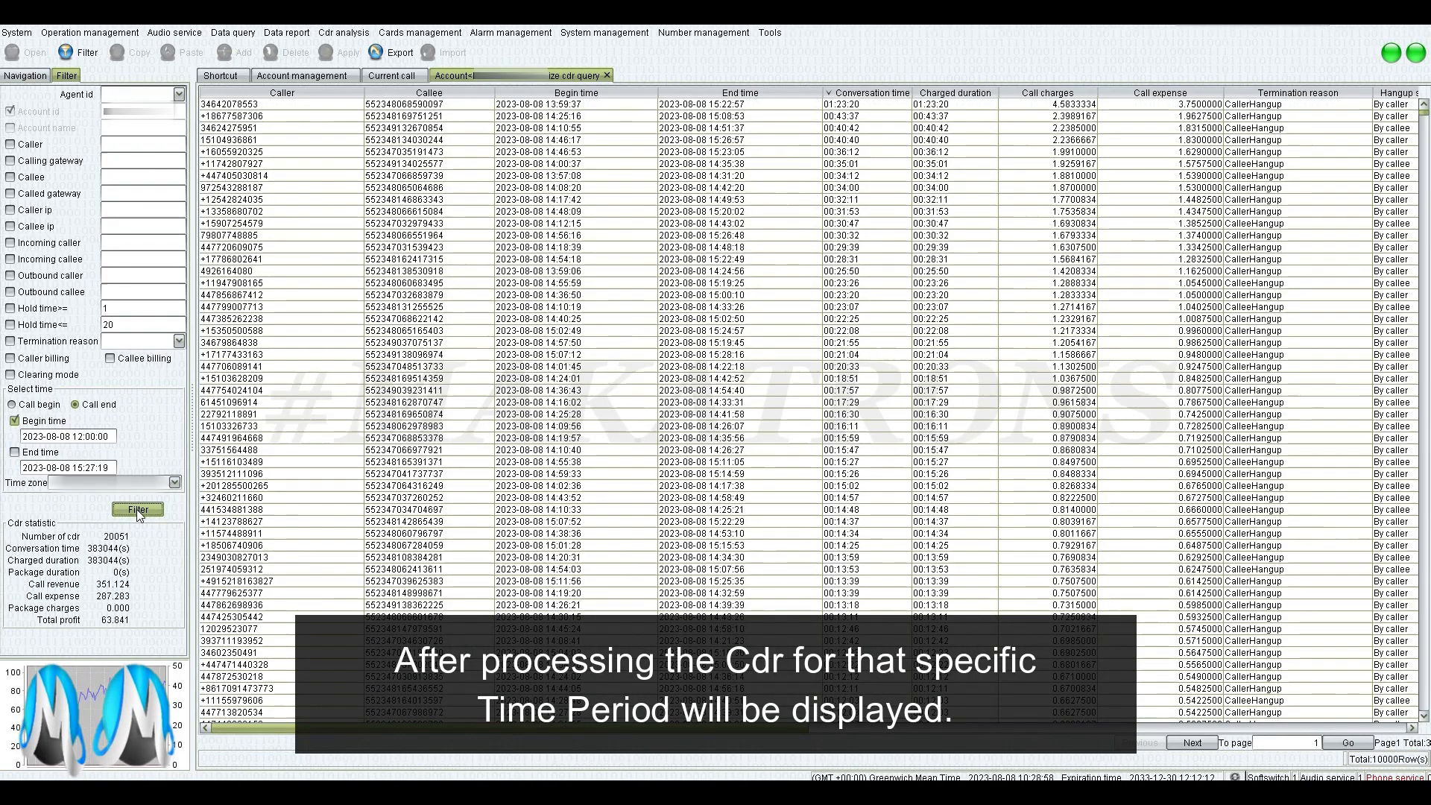